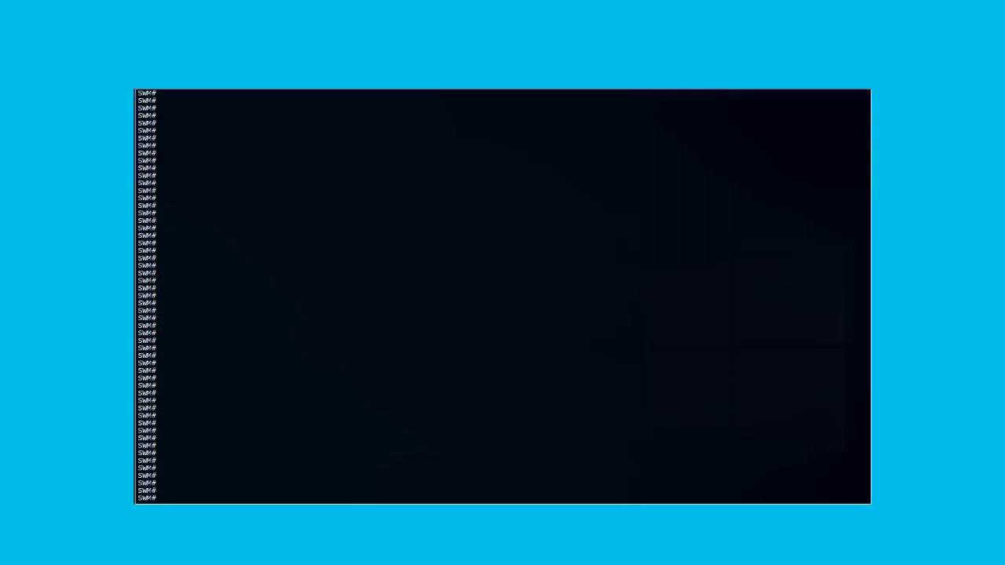
Run 'show license usage', showing DNA and Network Essentials evaluations expired.
type("show license usage")
type("license boot level ne")
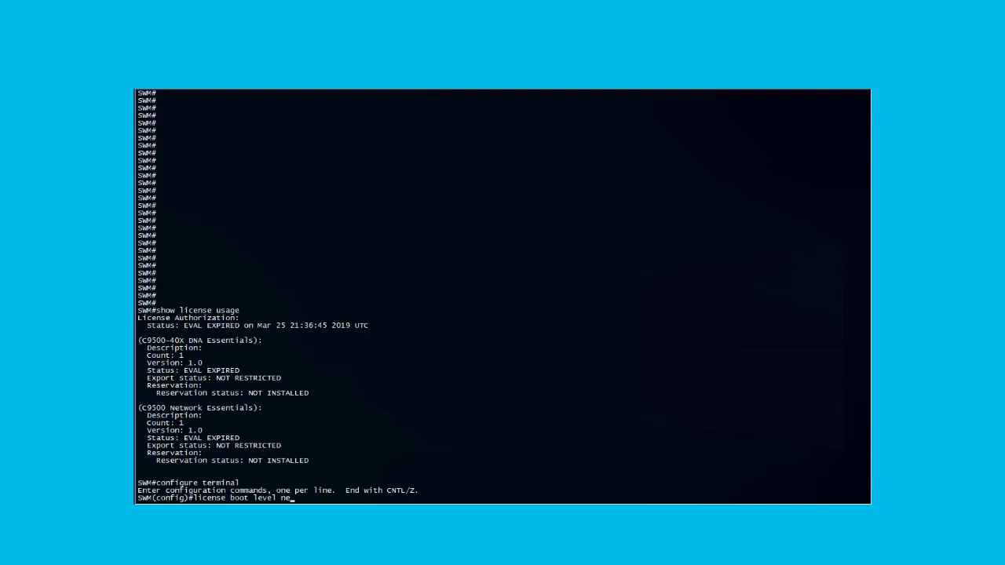
Set license boot level network-advantage with addon dna-advantage, then exit with 'end'.
type("twork")
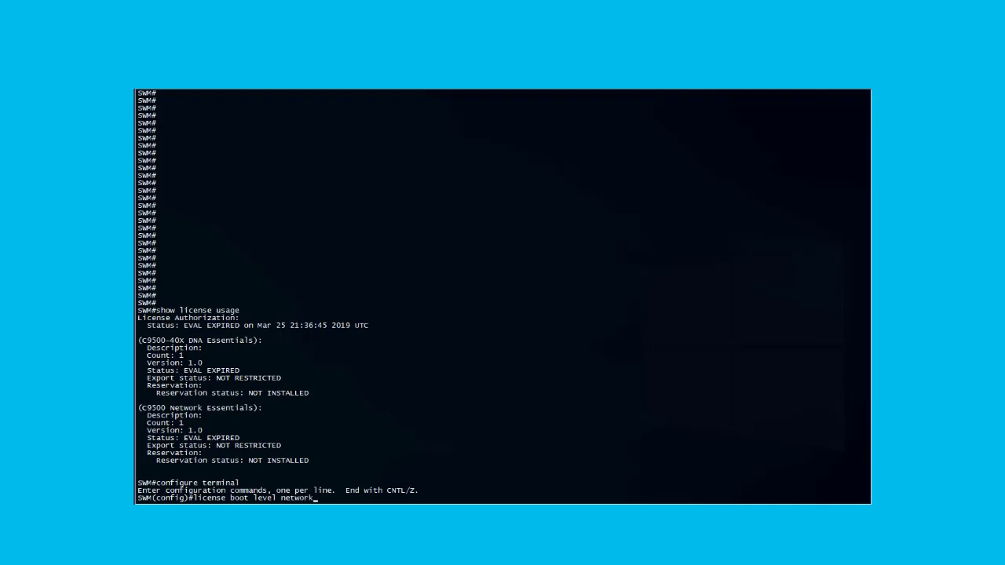
type("-advantage")
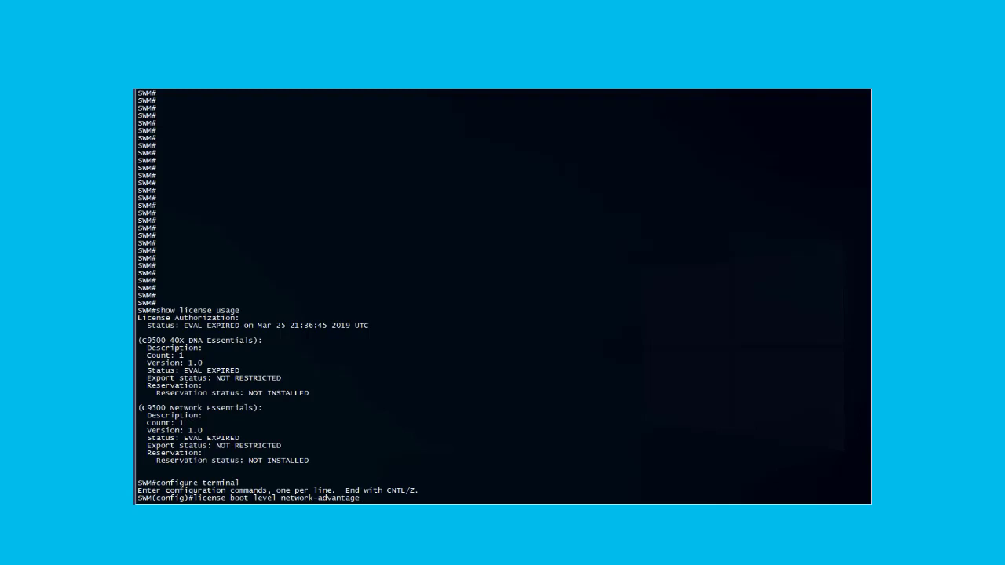
type("addon")
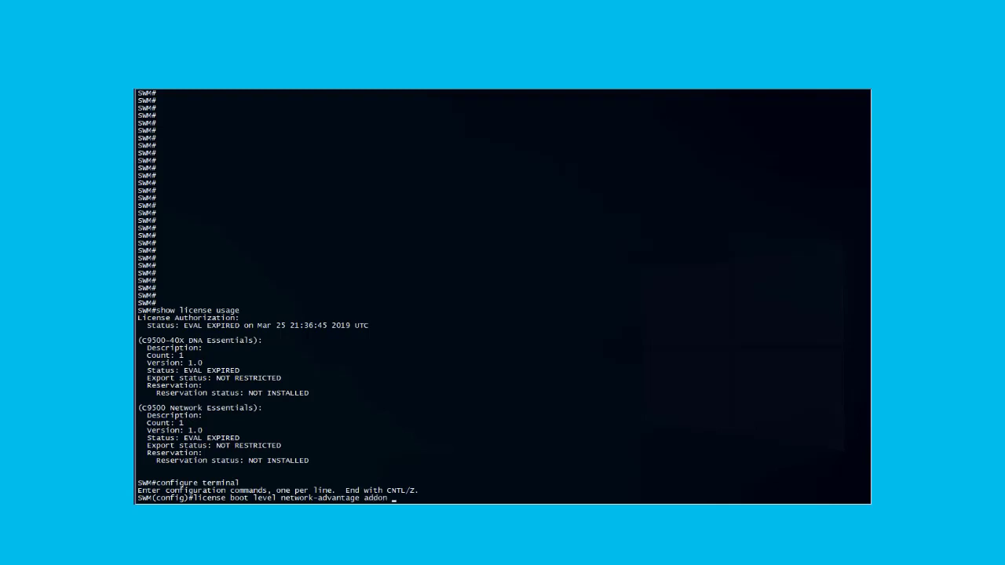
type("dna-")
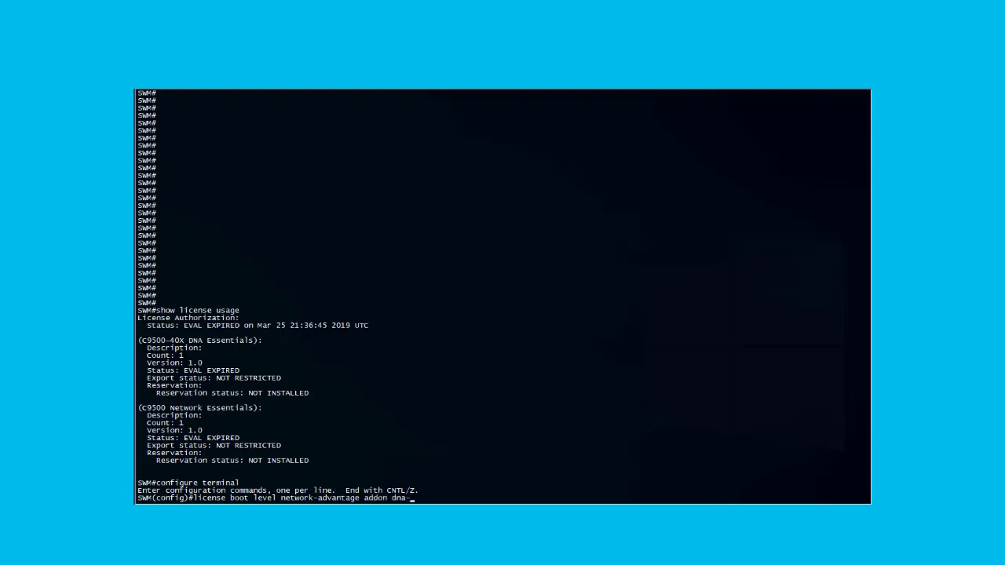
type("advantage")
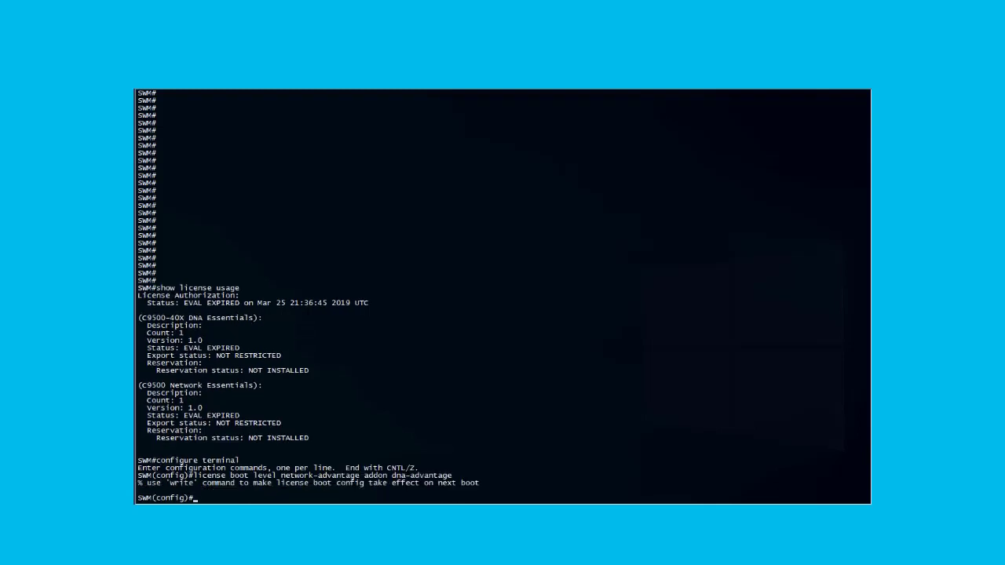
type("e")
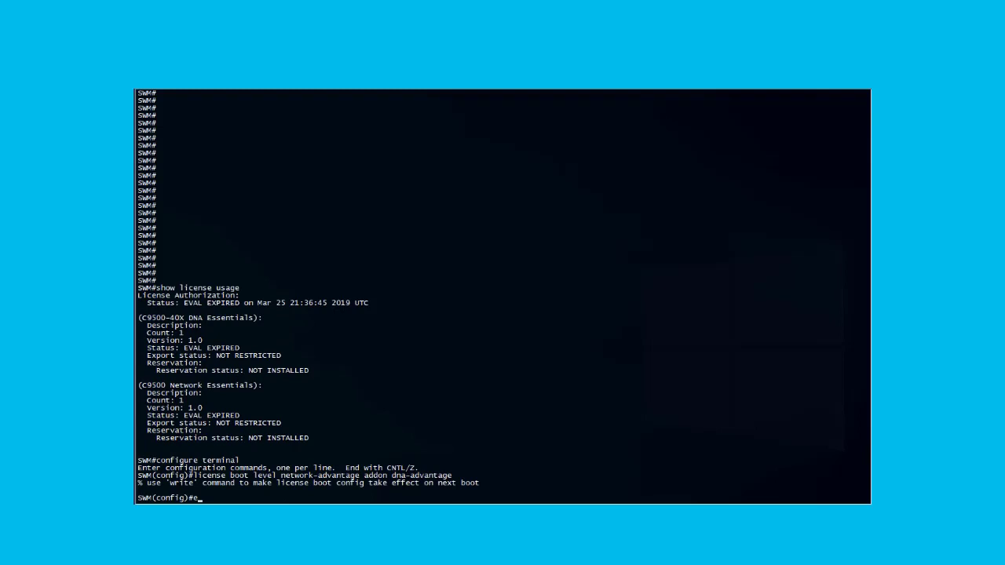
type("nd")
type("wr")
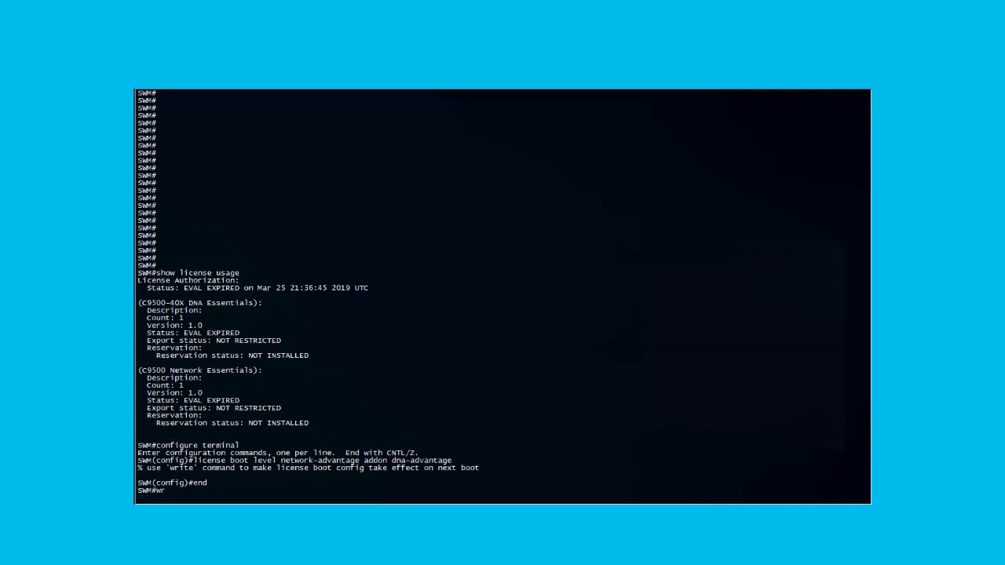
Write the configuration to memory and reload the switch.
key("Return")
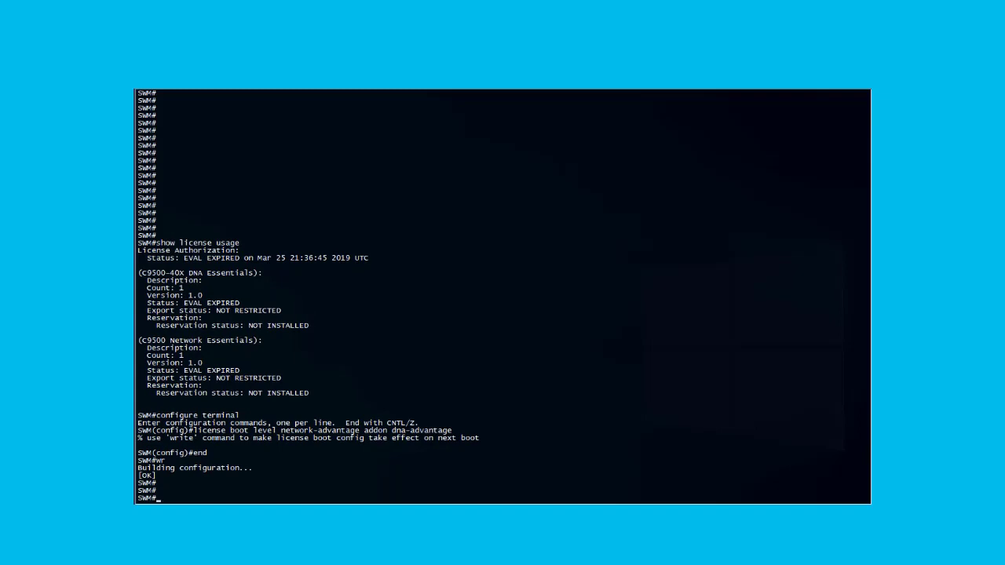
type("reload")
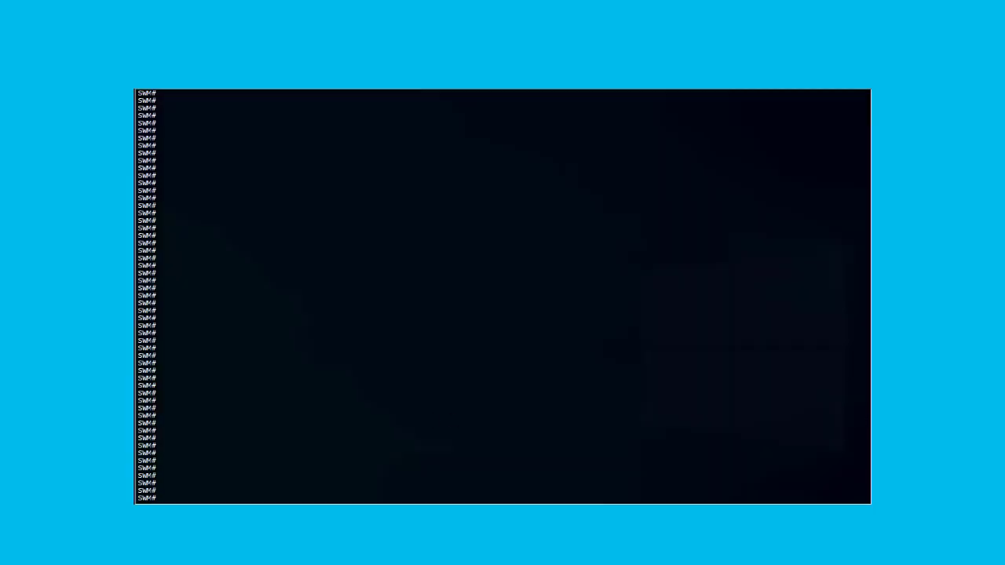
type("show")
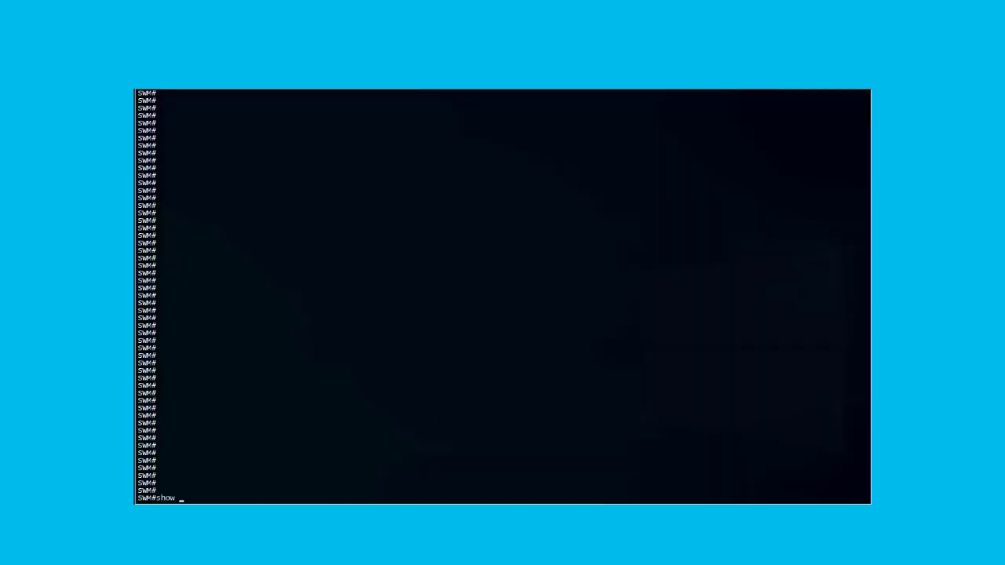
type("license us")
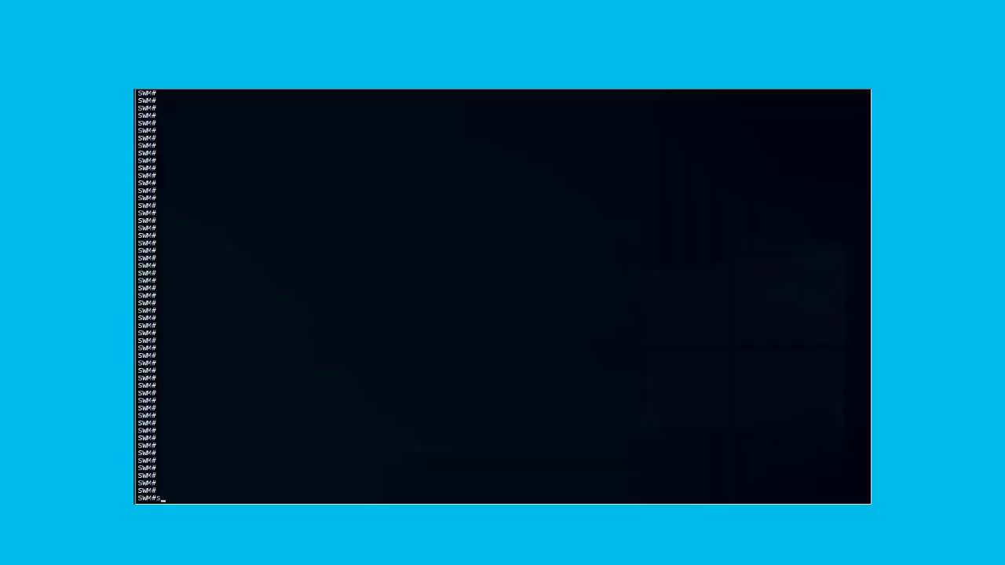
type("show licens")
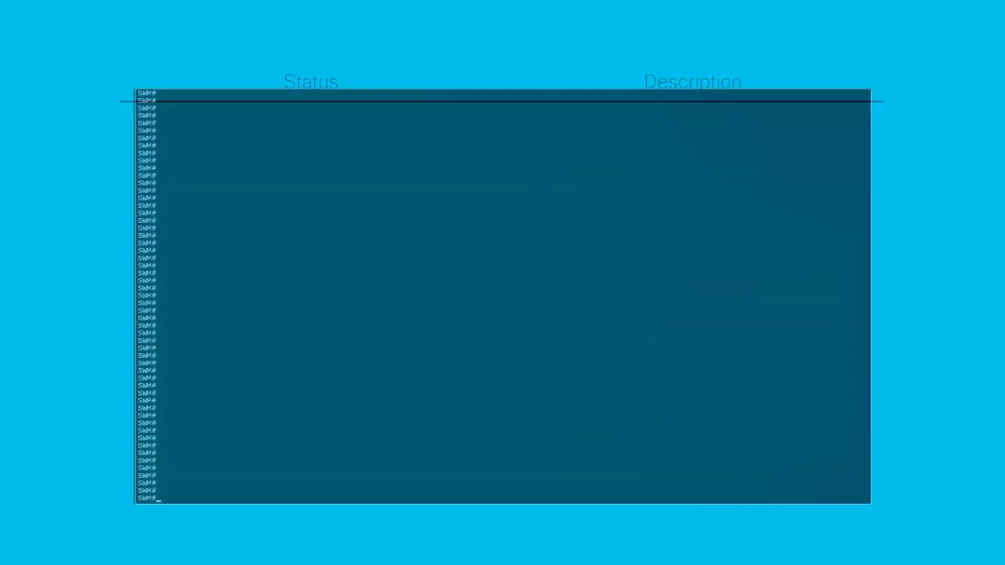
Run 'show license usage' confirming DNA Advantage and Network Advantage are AUTHORIZED.
type("show l")
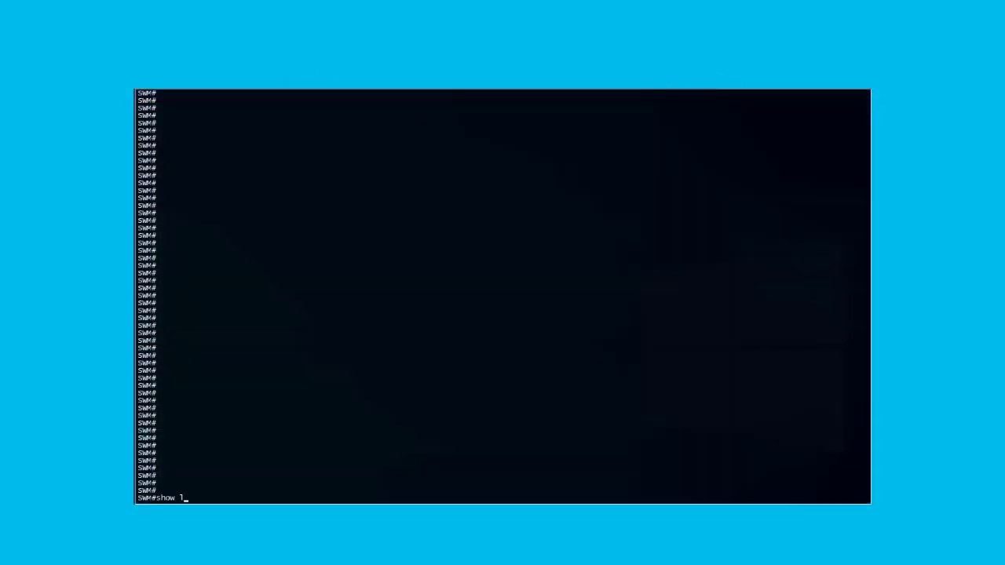
type("icense usage")
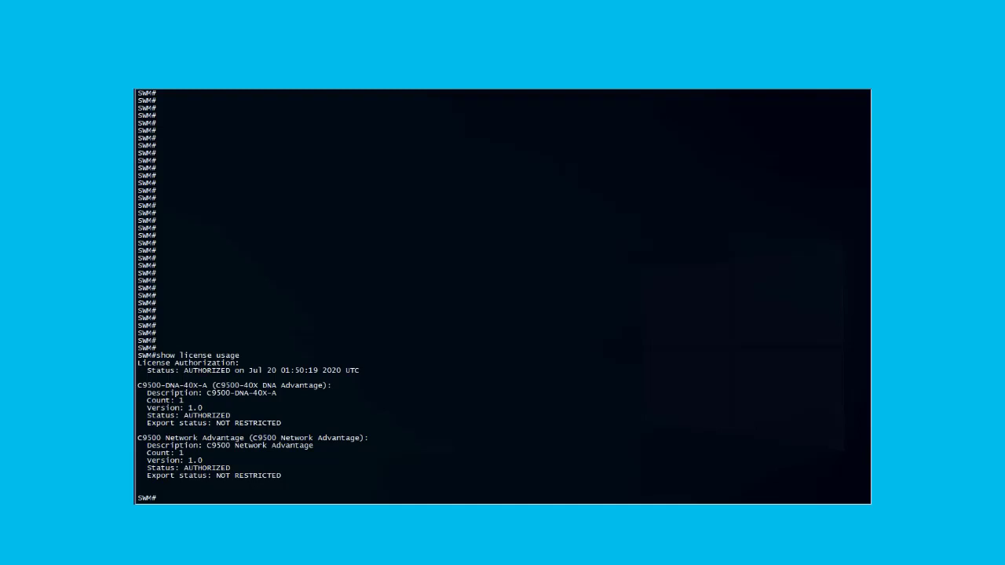
type("show license su")
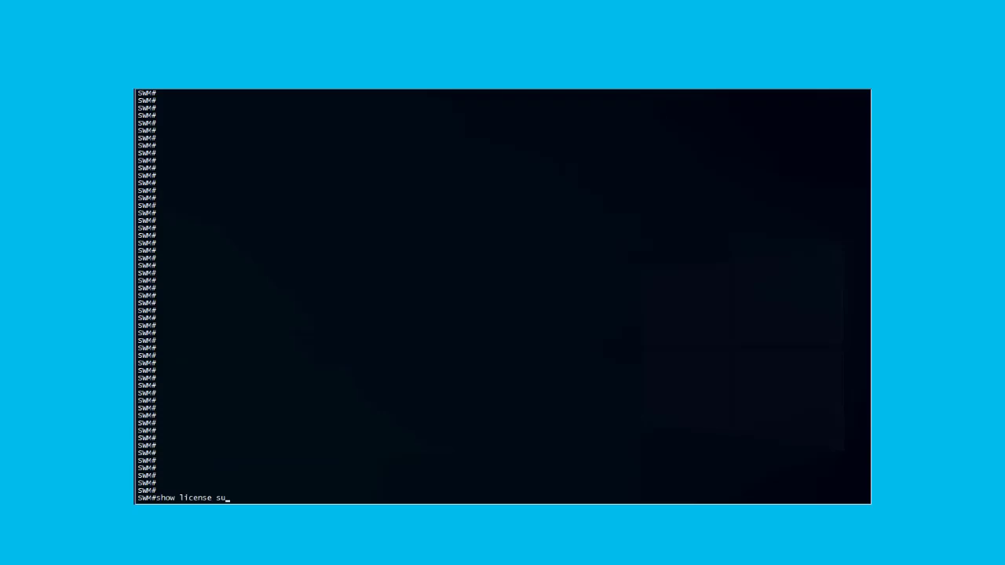
Run 'show license all' to display full authorization, usage and product details.
type("mma")
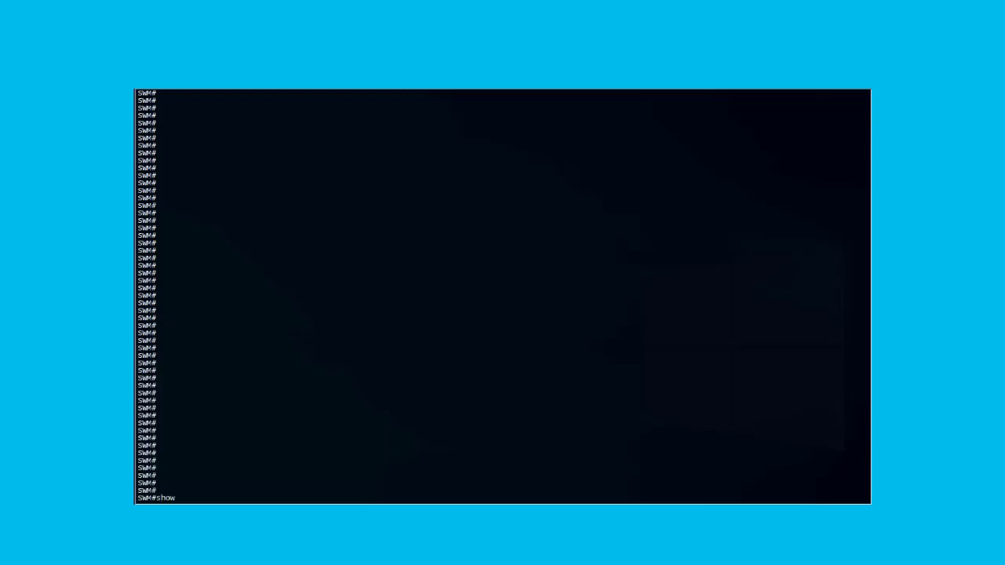
type("license all")
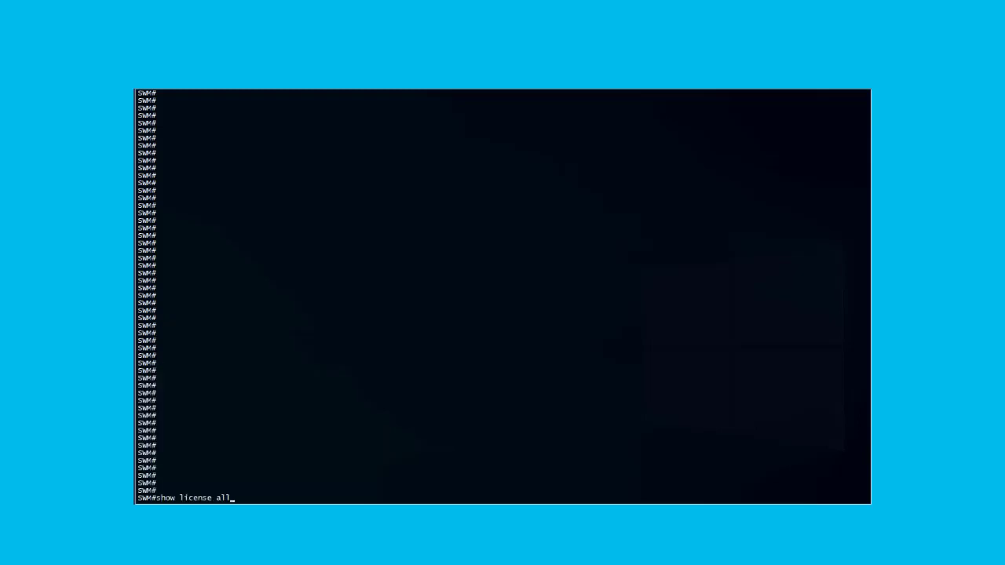
key("Enter")
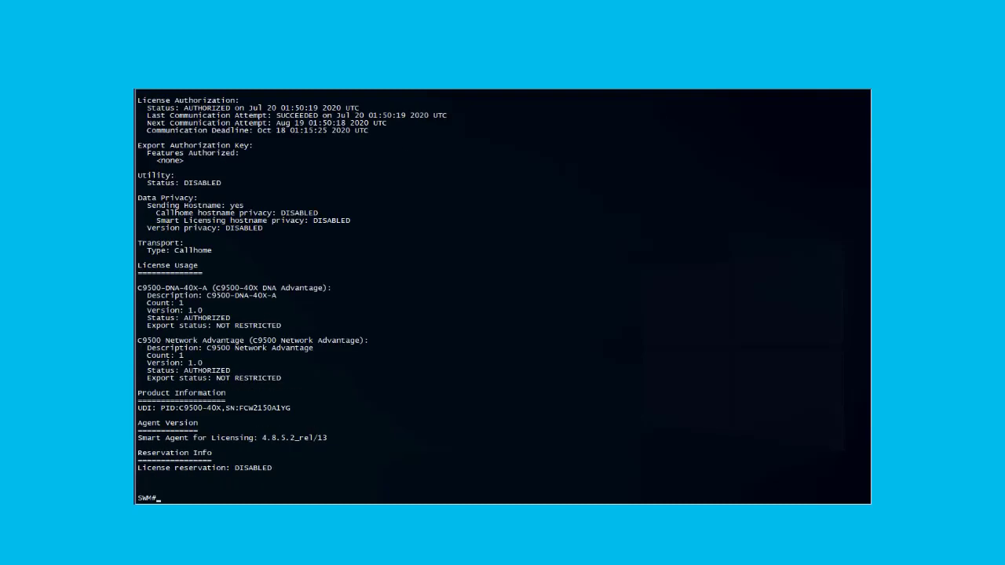